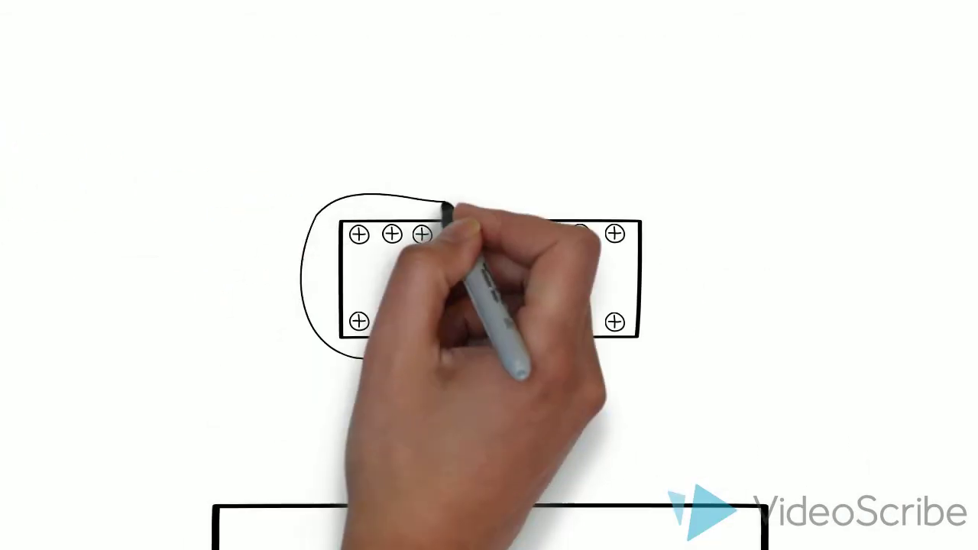
mouse_move(443, 504)
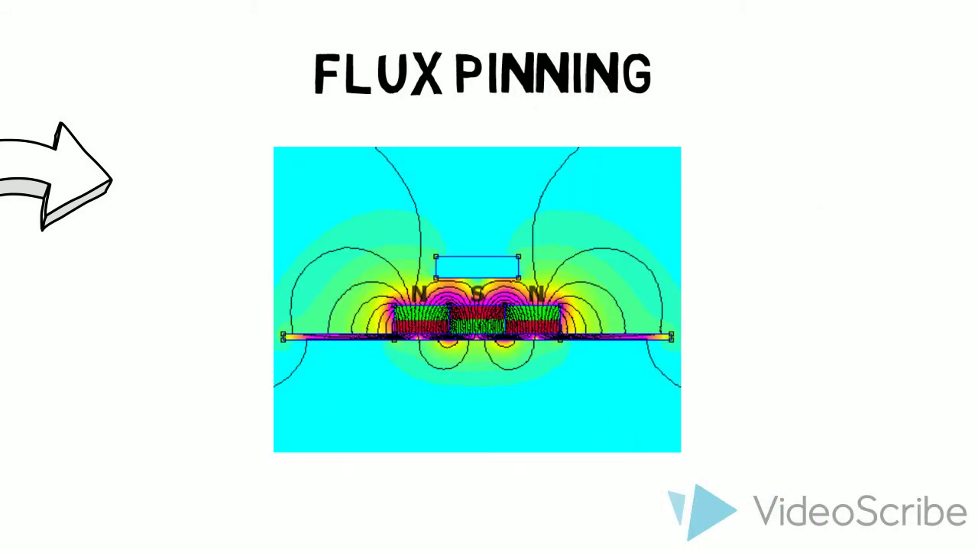
type("YBCO")
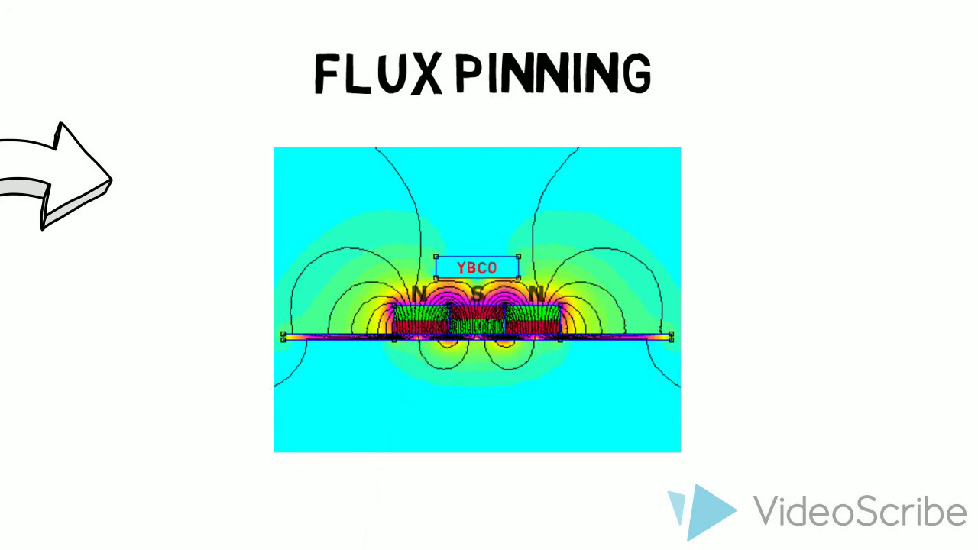